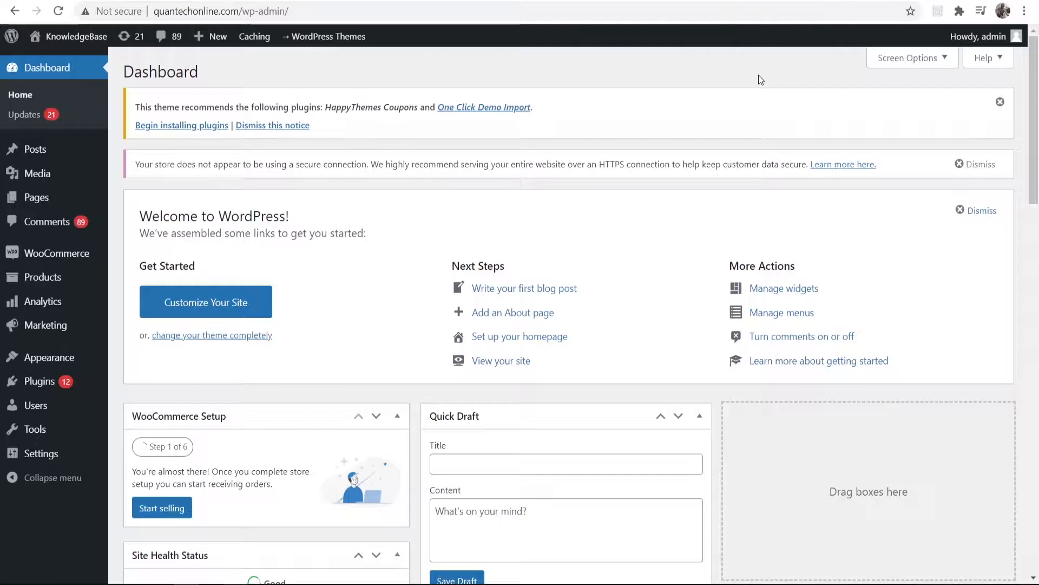
mouse_move(641, 108)
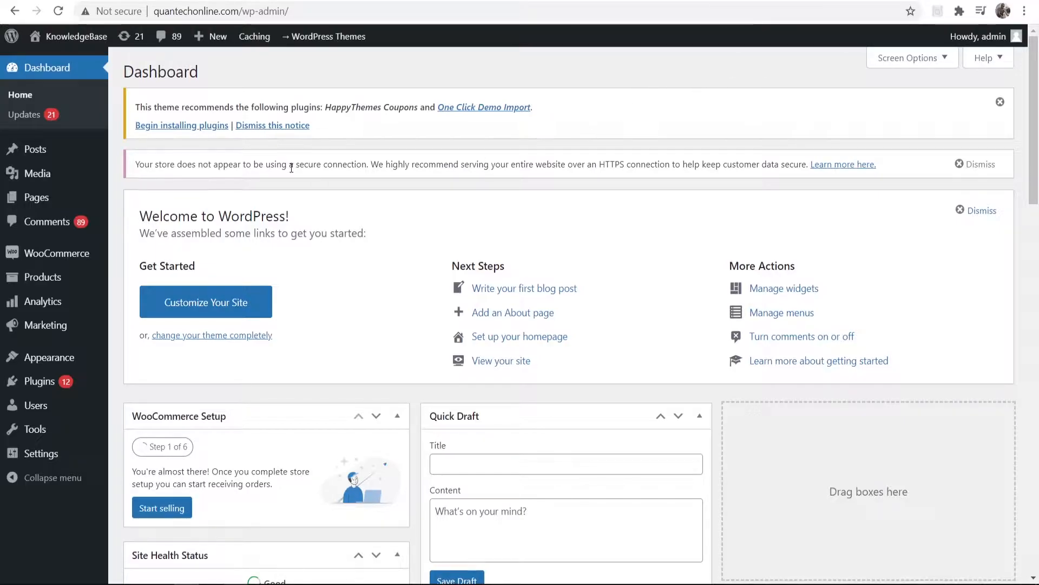
mouse_move(31, 148)
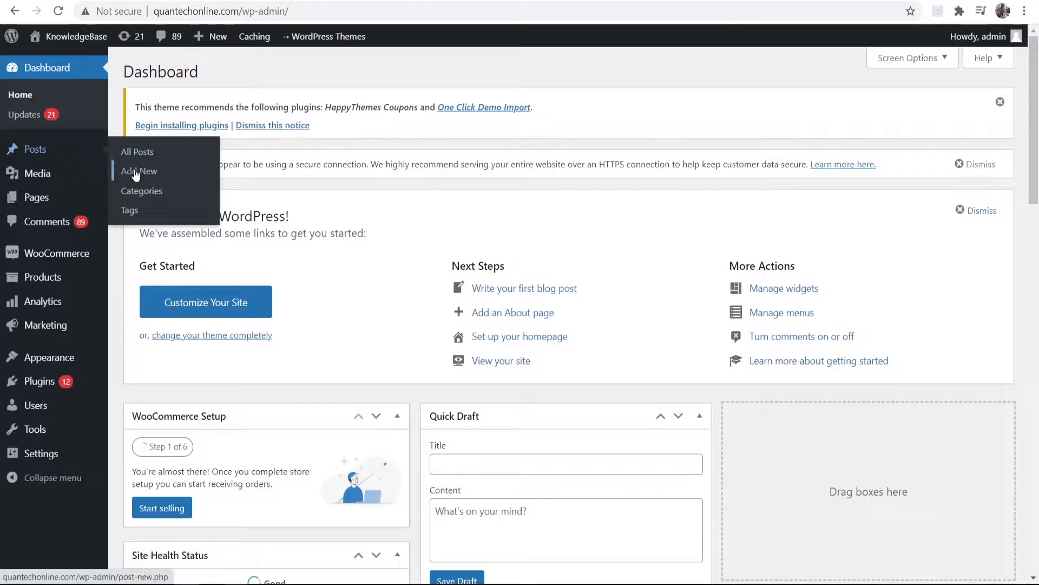
mouse_move(138, 151)
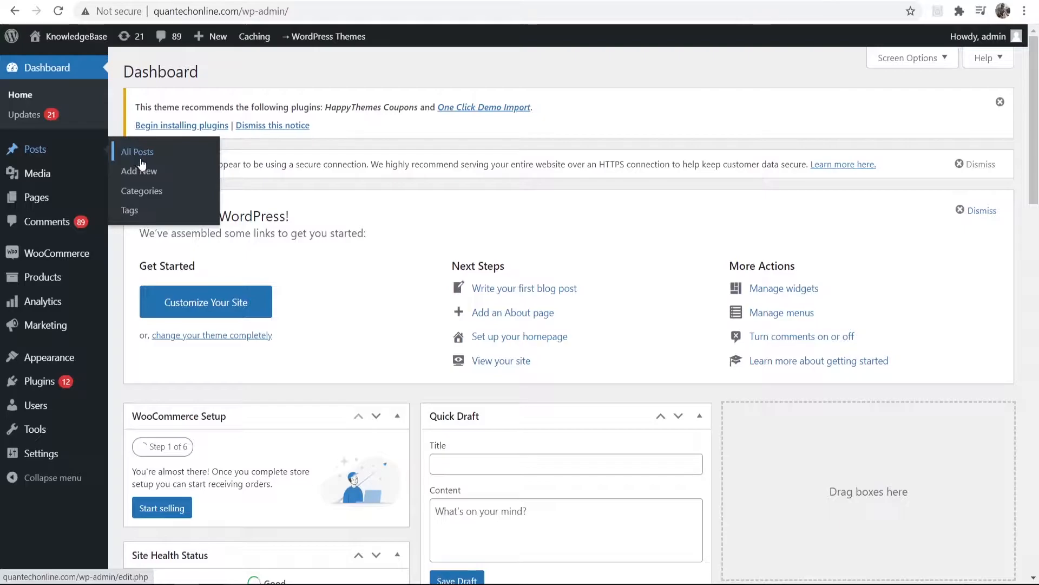
From All Posts, start editing the 'How To Change Country on Netflix' post.
click(137, 153)
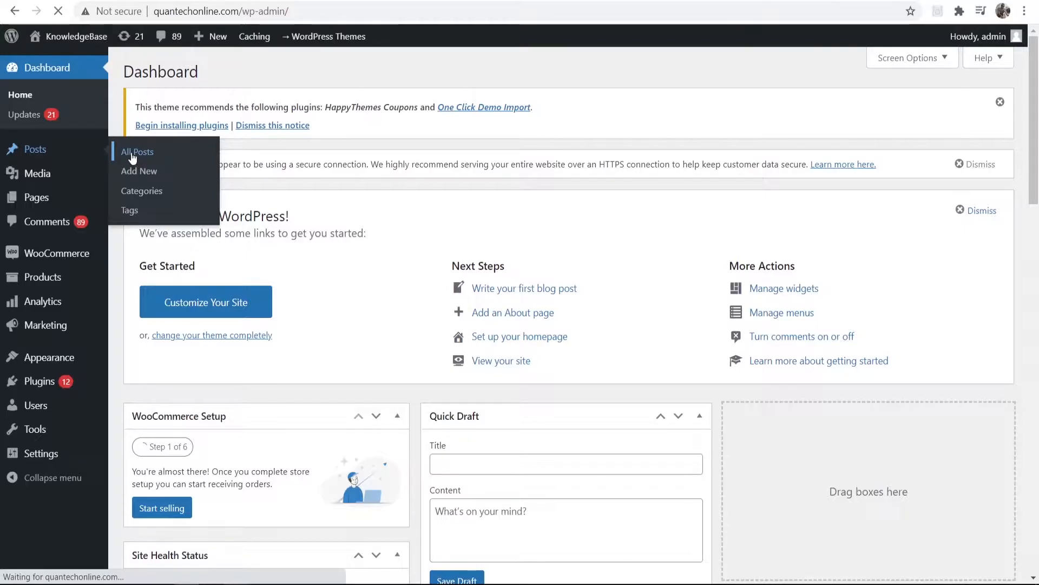
click(137, 151)
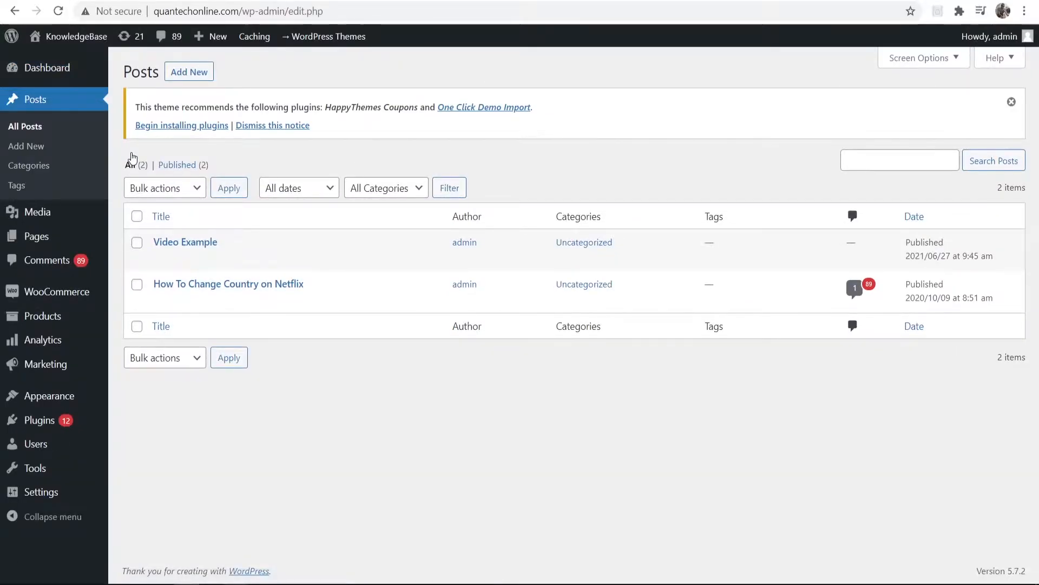
mouse_move(229, 284)
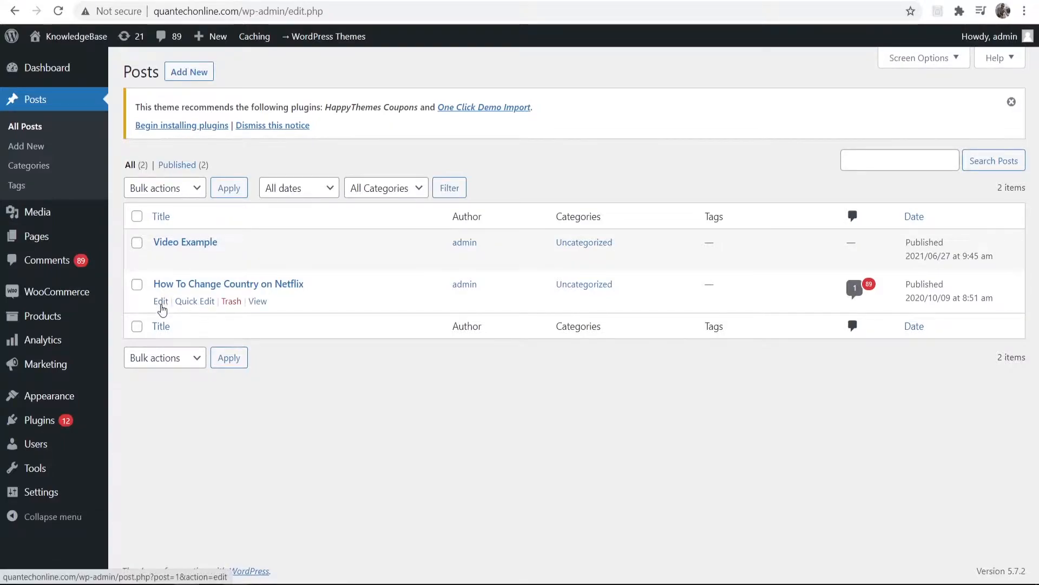
click(160, 301)
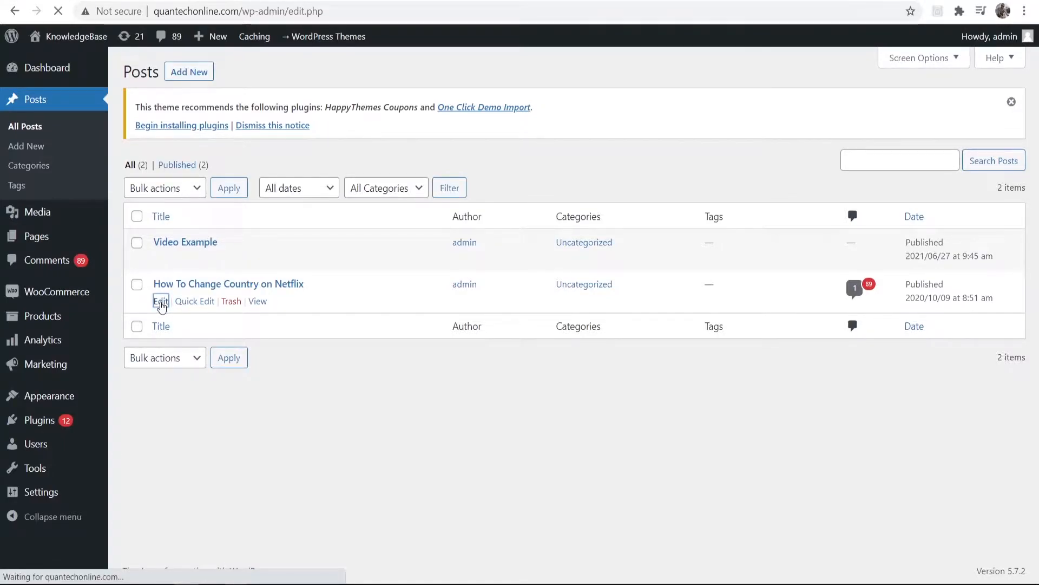
Load the post in the block editor and move to its final paragraph.
click(160, 301)
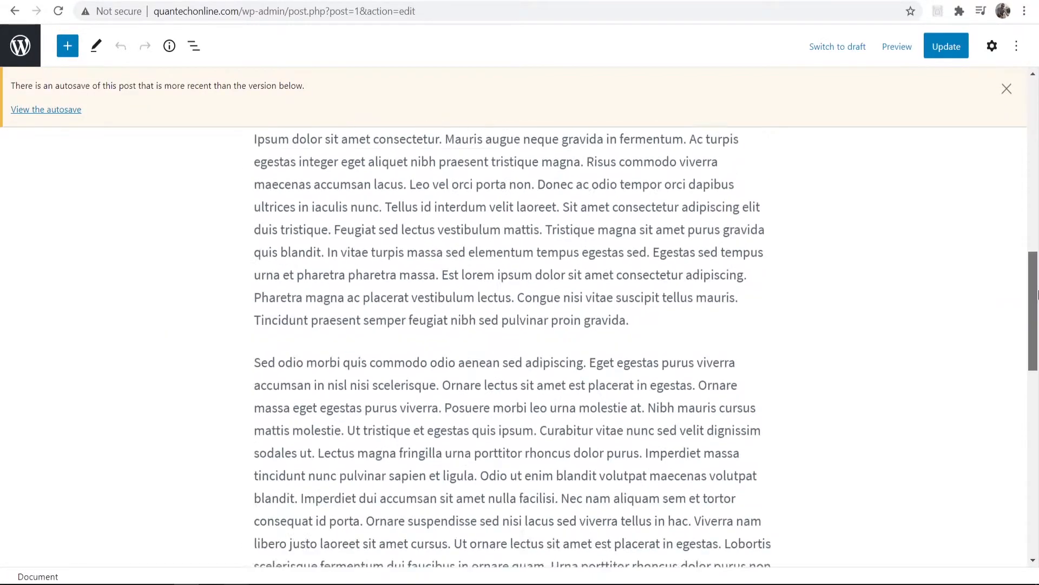
scroll(down, 3)
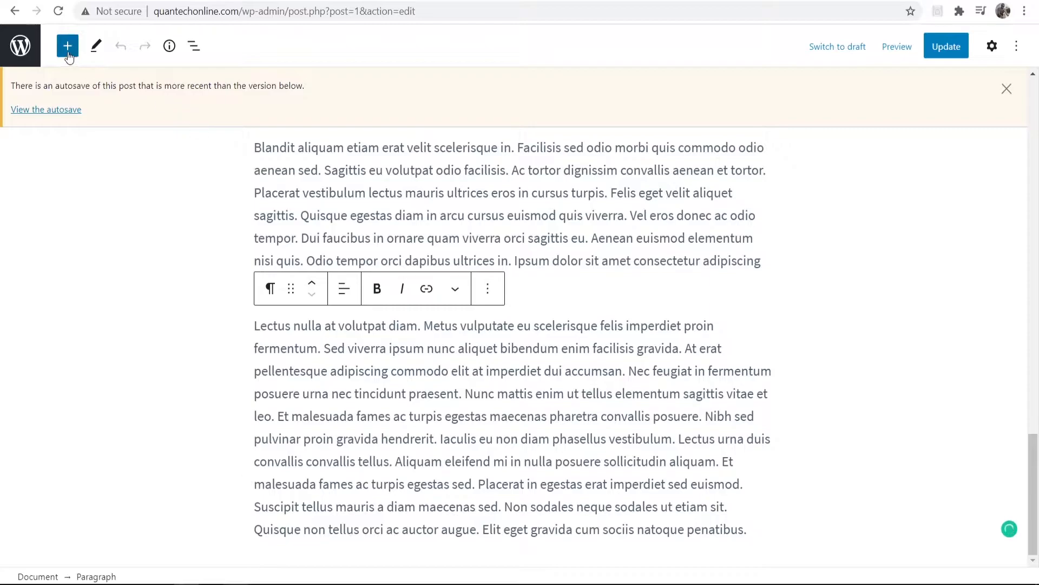
mouse_move(67, 45)
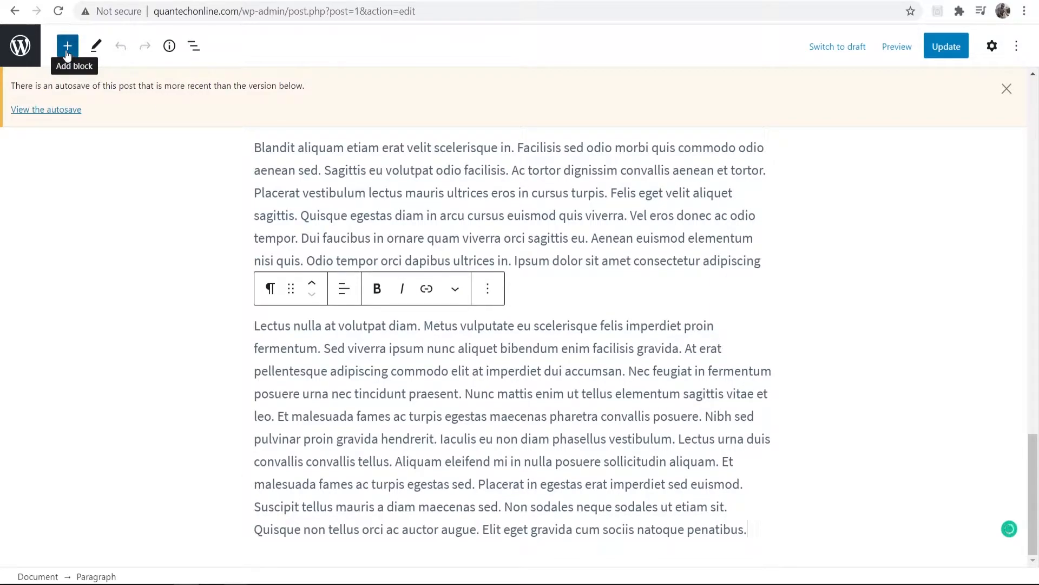
Insert a File block after the last paragraph by searching 'file' in the inserter.
click(66, 45)
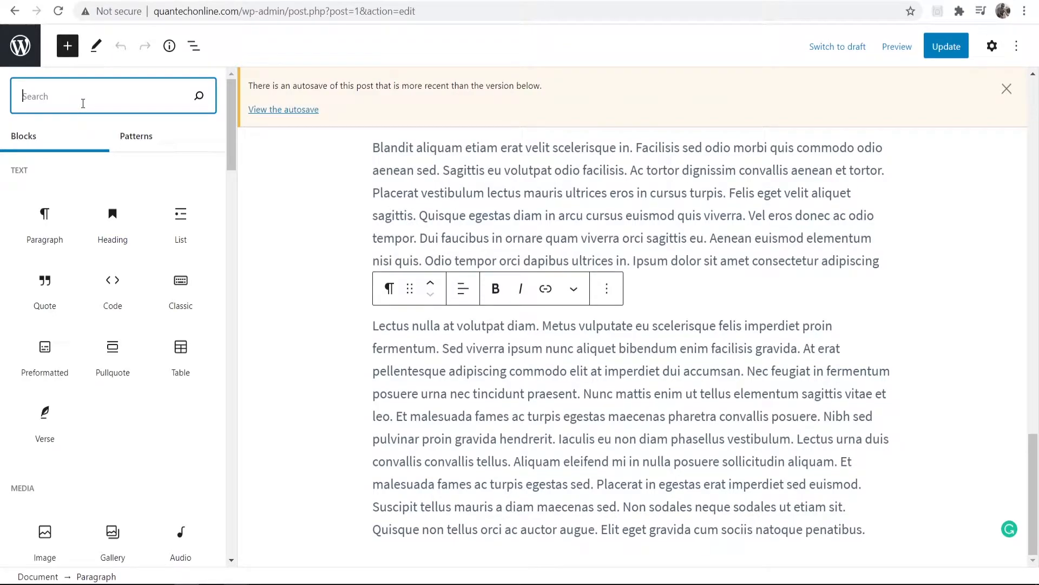
text(file)
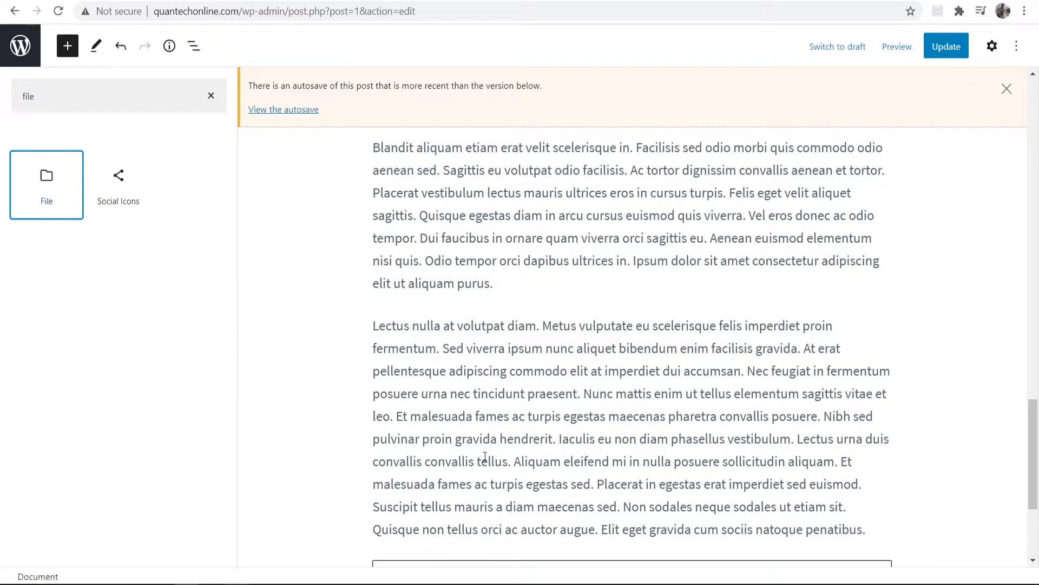
click(47, 184)
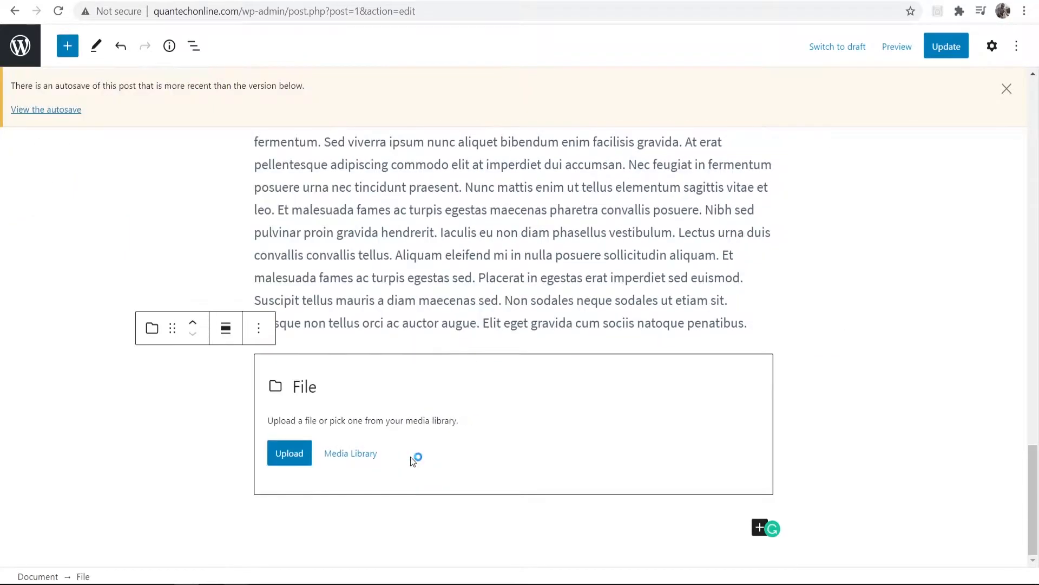
Upload the 'Untitled document' PDF from the Desktop into the File block.
click(290, 453)
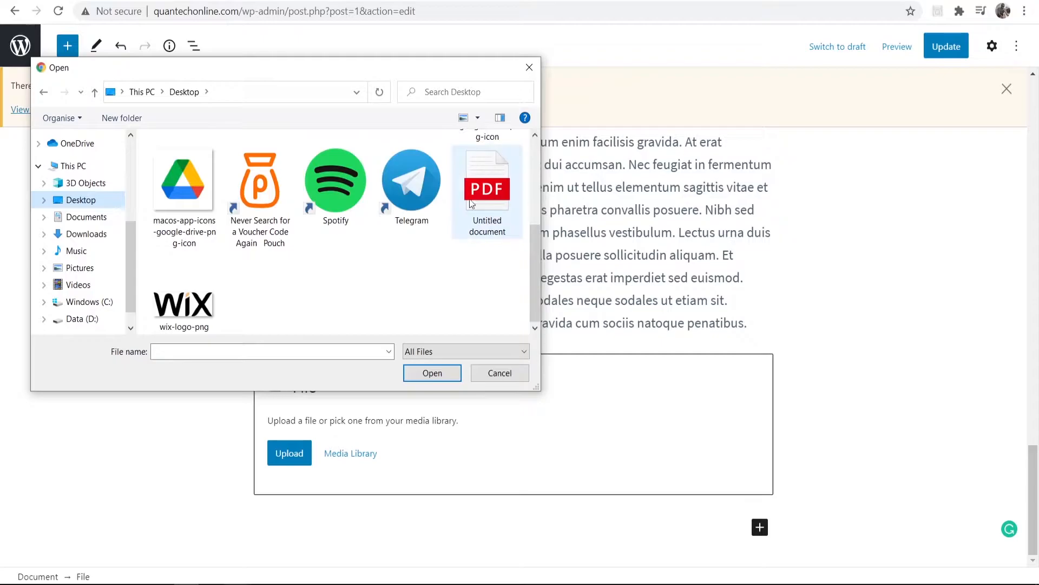
click(487, 179)
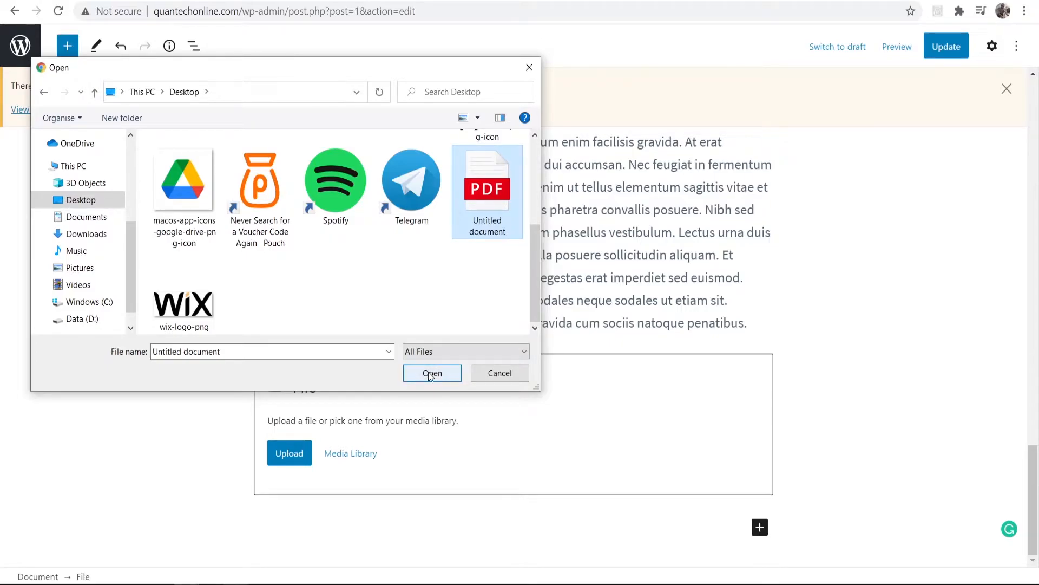
click(432, 373)
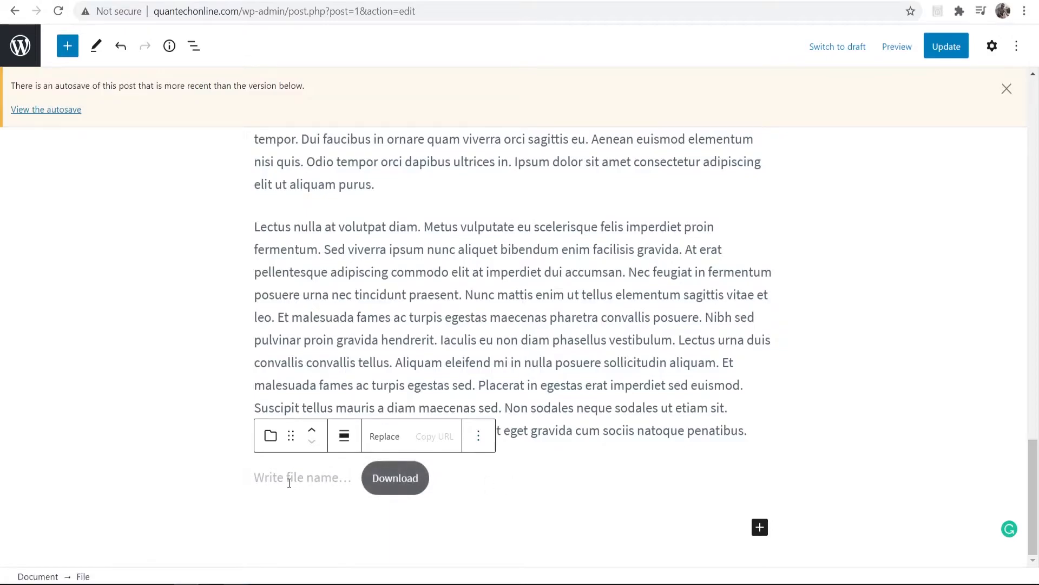
Label the file 'Video Example' and relabel its button 'Download Now'.
click(302, 478)
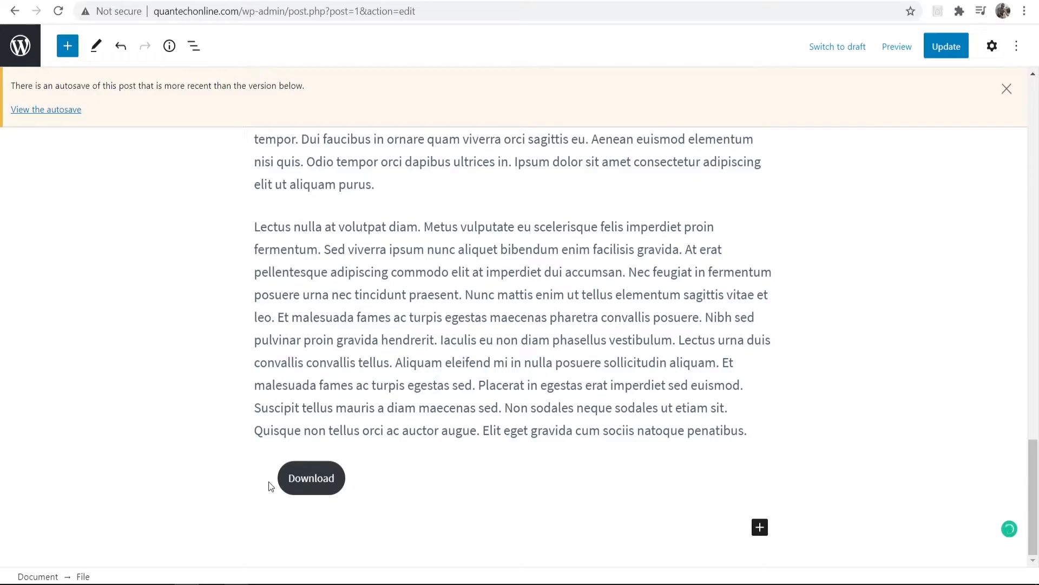
text(Video Example)
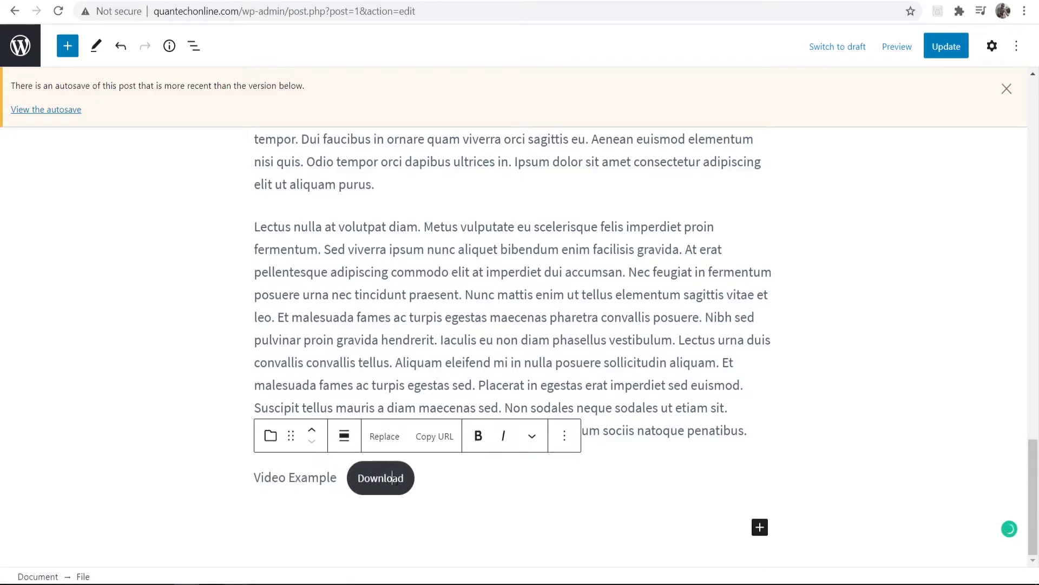
click(380, 477)
text( Now)
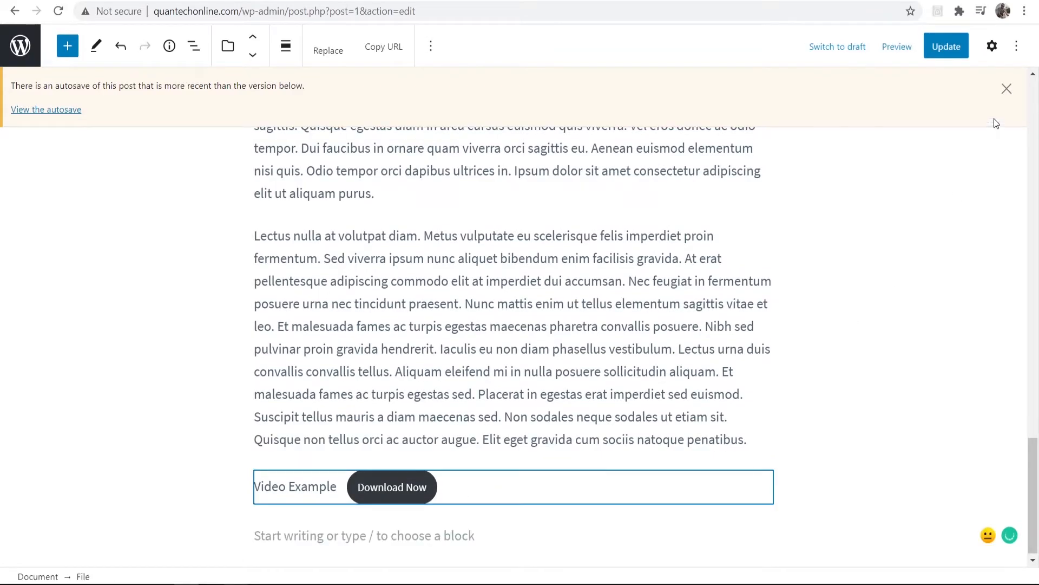
Make the file link open in a new tab, keep the download button shown, then view the live post.
click(993, 46)
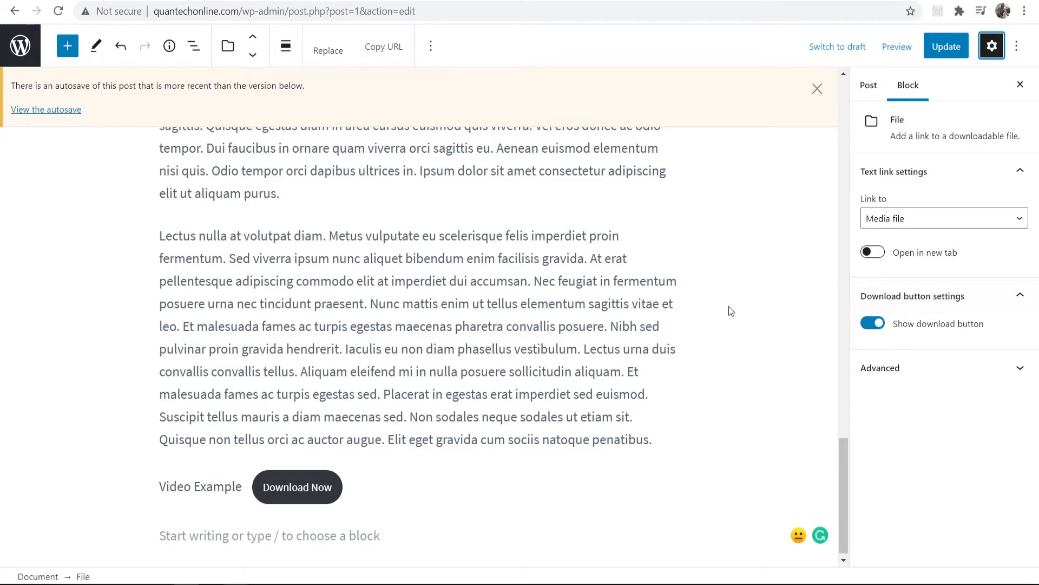
mouse_move(948, 284)
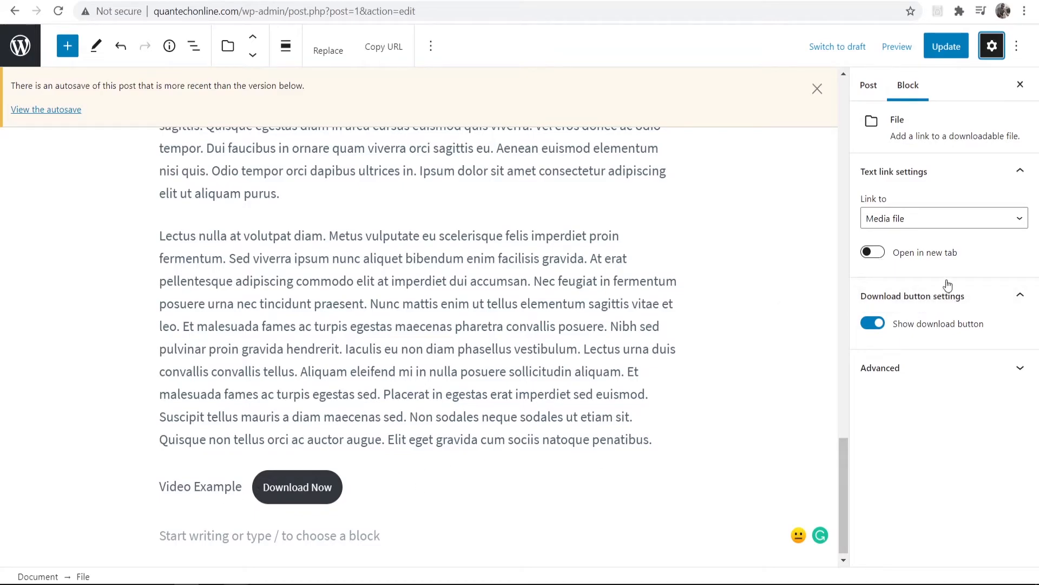
click(872, 252)
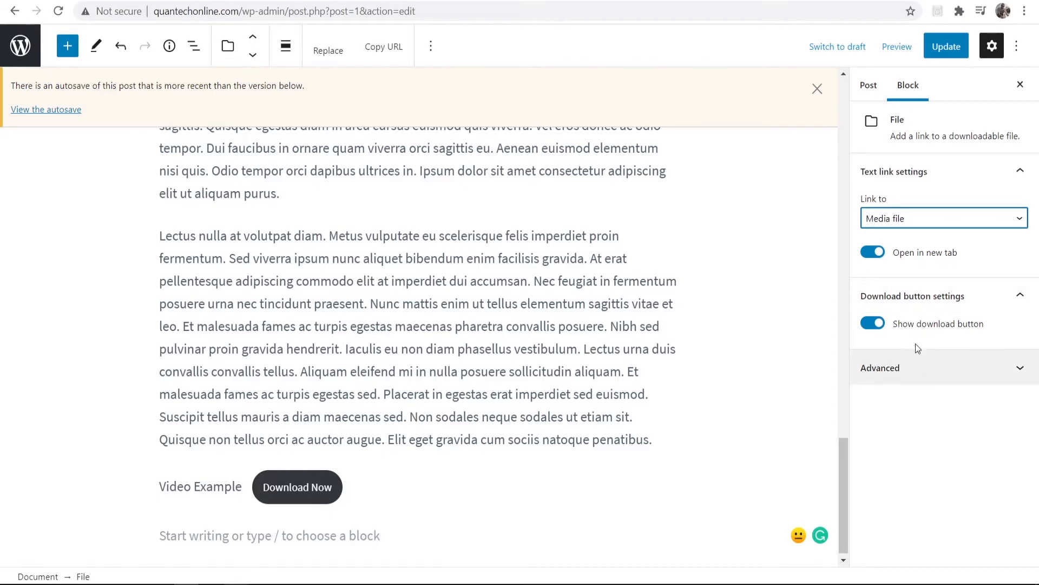
click(873, 324)
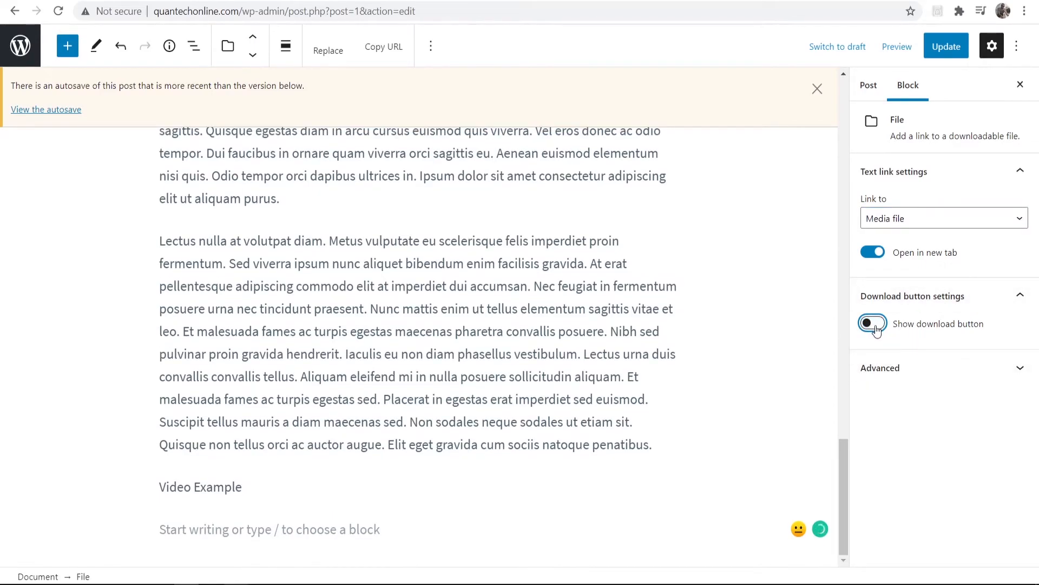
click(872, 324)
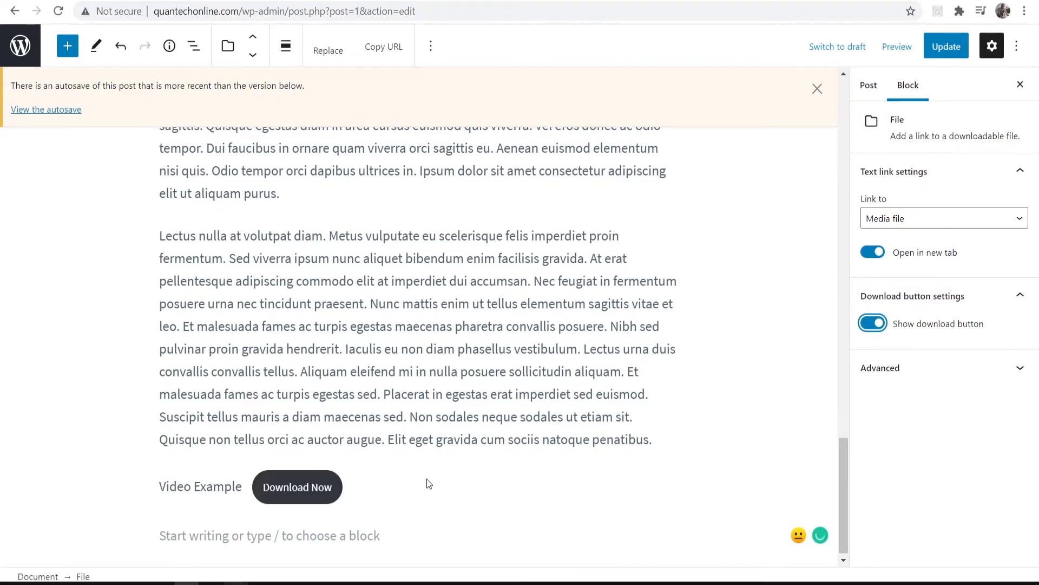
click(946, 47)
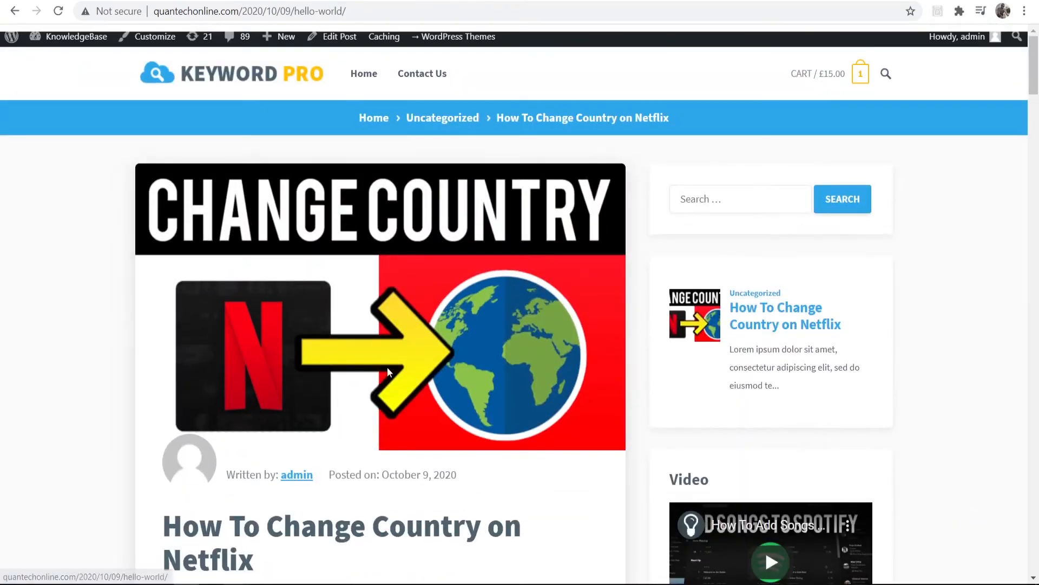
Test the 'Download Now' button at the end of the published post.
scroll(down, 3)
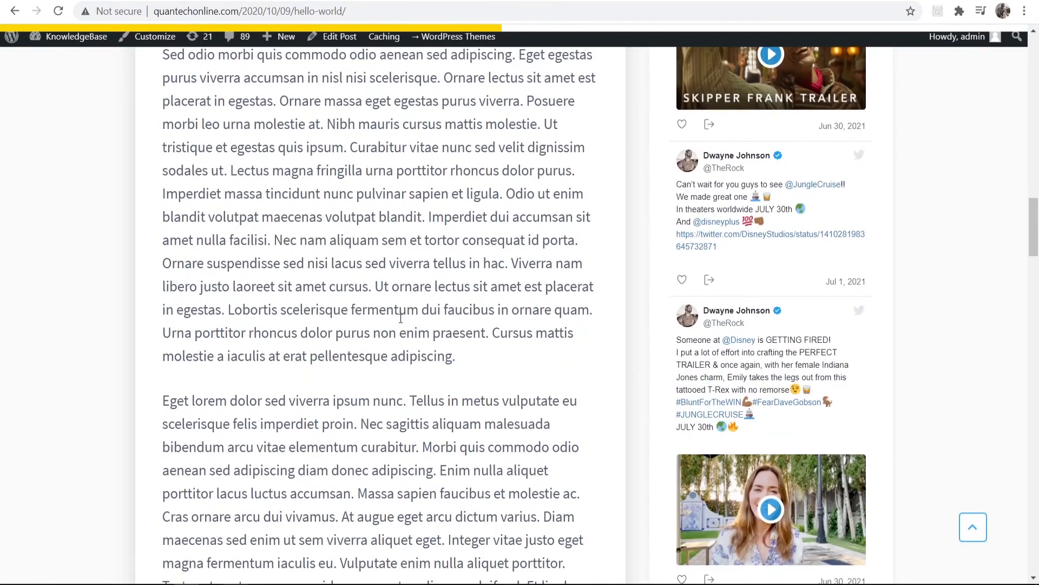
scroll(down, 3)
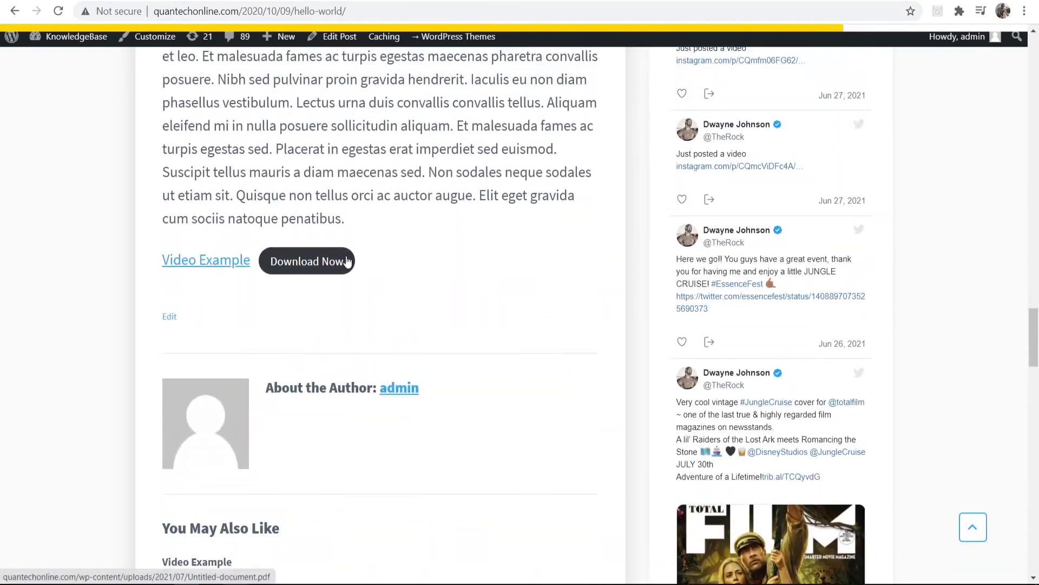
click(306, 261)
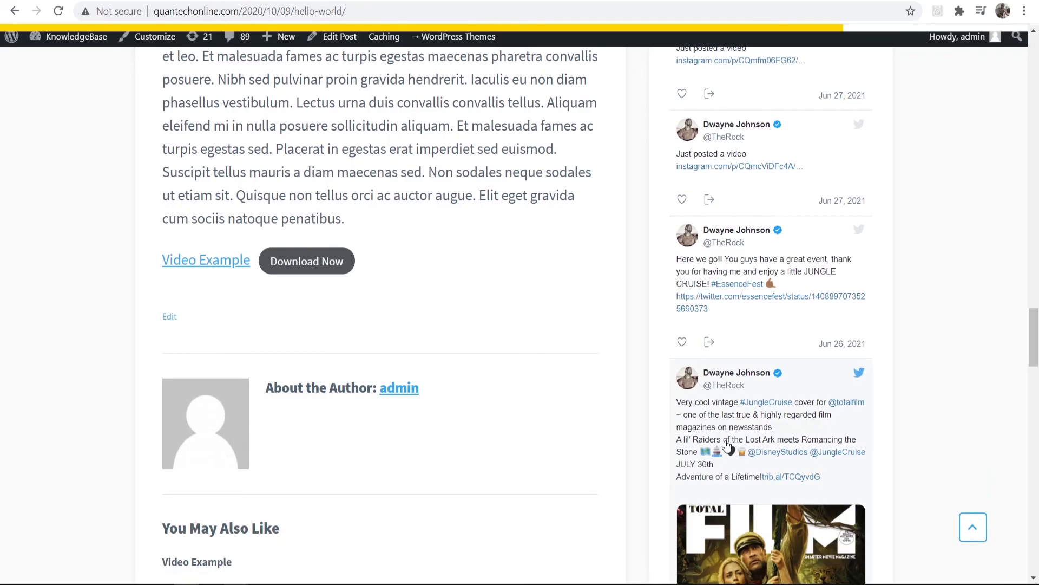
mouse_move(725, 446)
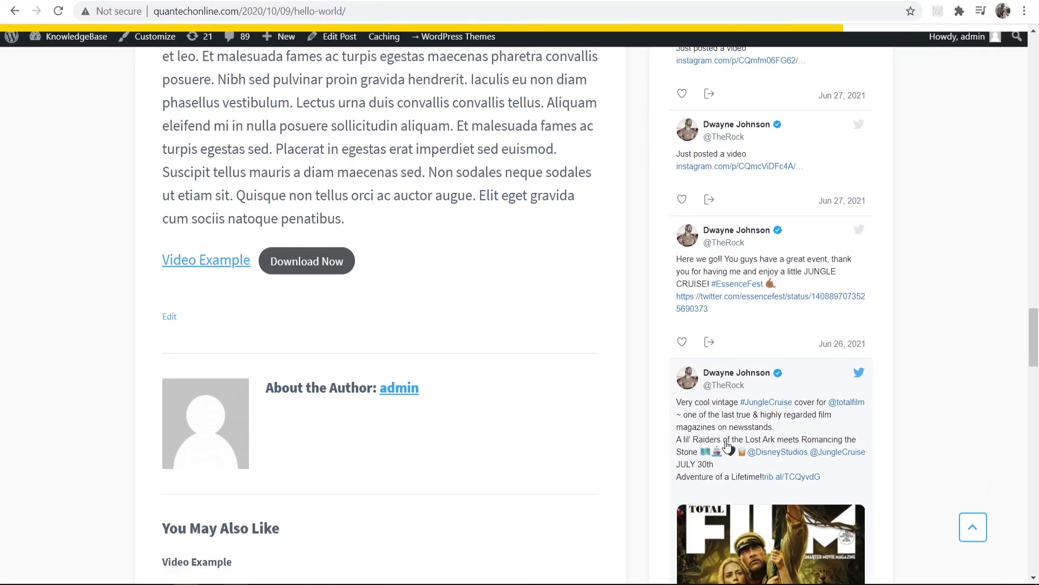